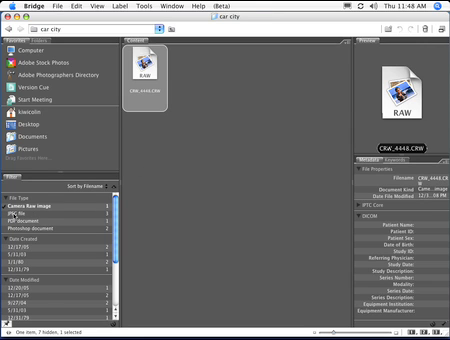
Step: Clear the Filter panel selection so all folder thumbnails appear, then scroll its categories
{"action": "left_click", "coordinate": [28, 212]}
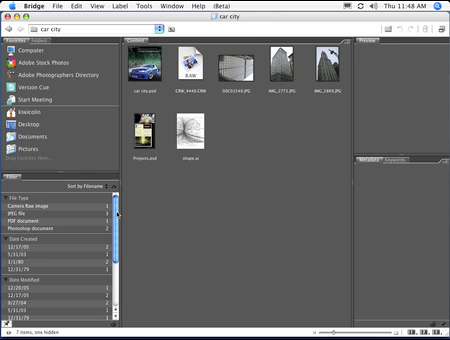
{"action": "scroll", "scroll_direction": "down", "scroll_amount": 3}
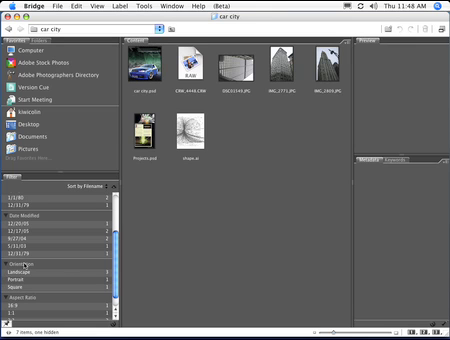
{"action": "scroll", "scroll_direction": "down", "scroll_amount": 3}
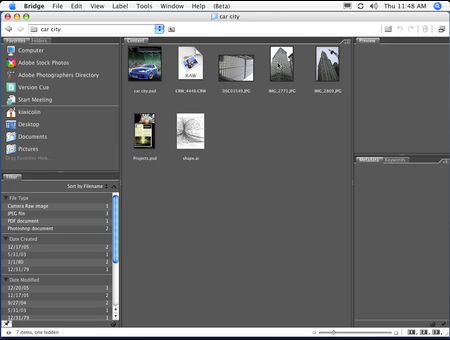
Step: Select the tall office building thumbnail to show its preview and metadata
{"action": "left_click", "coordinate": [290, 76]}
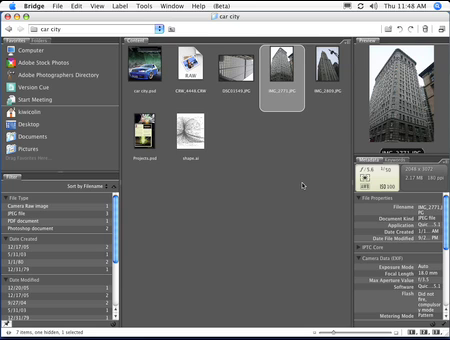
{"action": "mouse_move", "coordinate": [292, 180]}
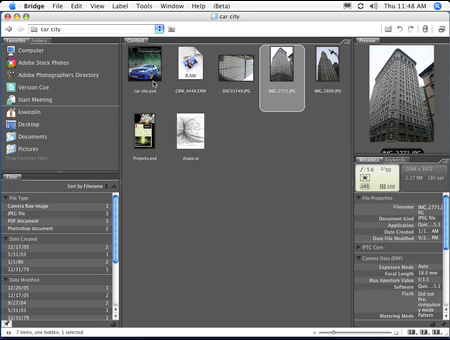
{"action": "left_click", "coordinate": [136, 70]}
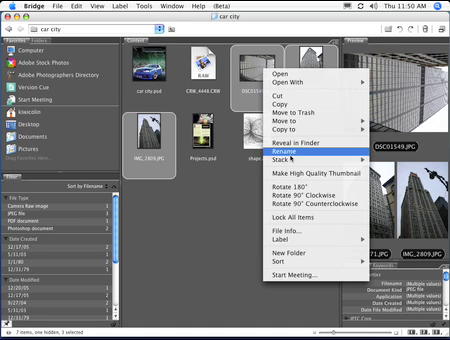
{"action": "mouse_move", "coordinate": [280, 160]}
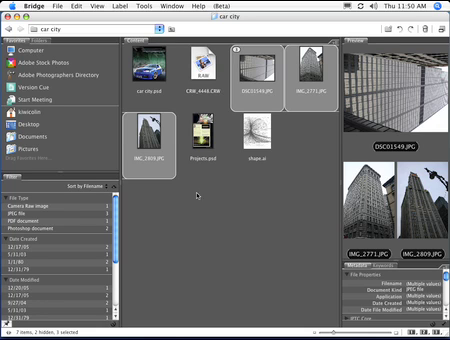
Step: Make a high-quality thumbnail from the context menu and select the columned building image
{"action": "left_click", "coordinate": [148, 64]}
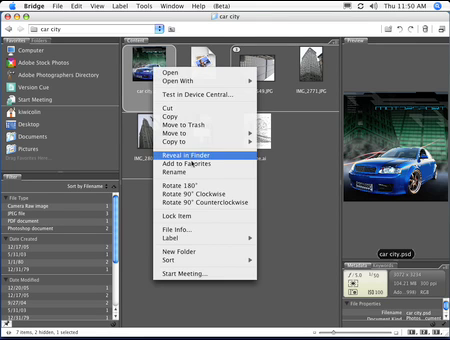
{"action": "mouse_move", "coordinate": [200, 96]}
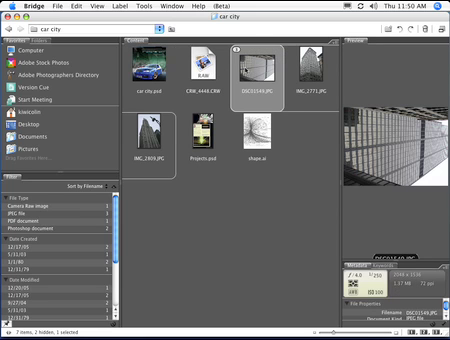
{"action": "left_click", "coordinate": [312, 78]}
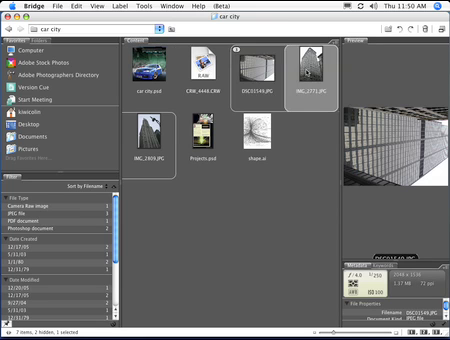